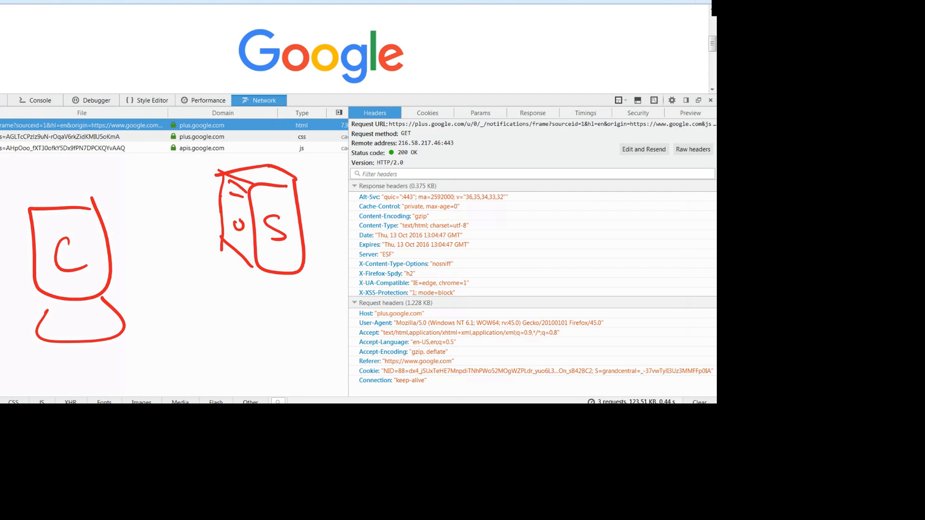
Draw red request/response arrows linking the client and server sketches over the Network panel.
drag(121, 310, 345, 351)
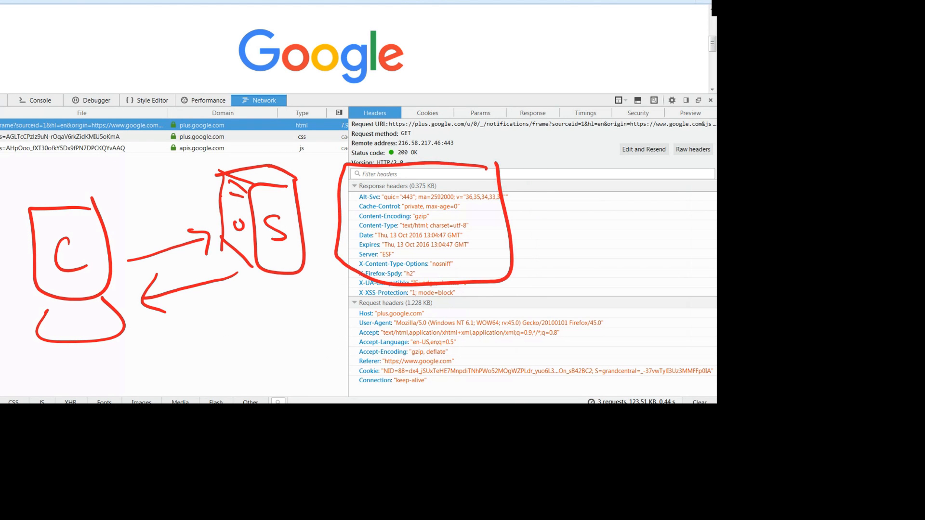
Circle the Request headers block in red to match the marked Response headers.
drag(354, 297, 525, 389)
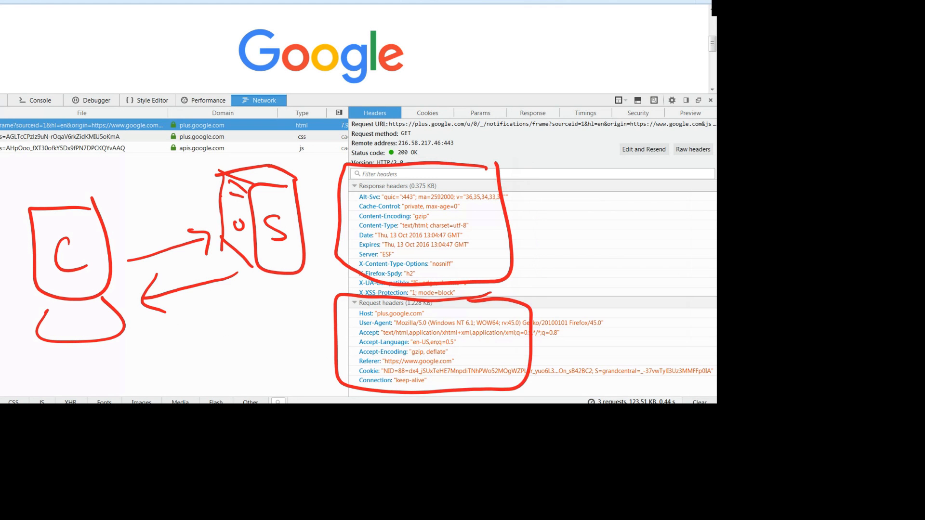